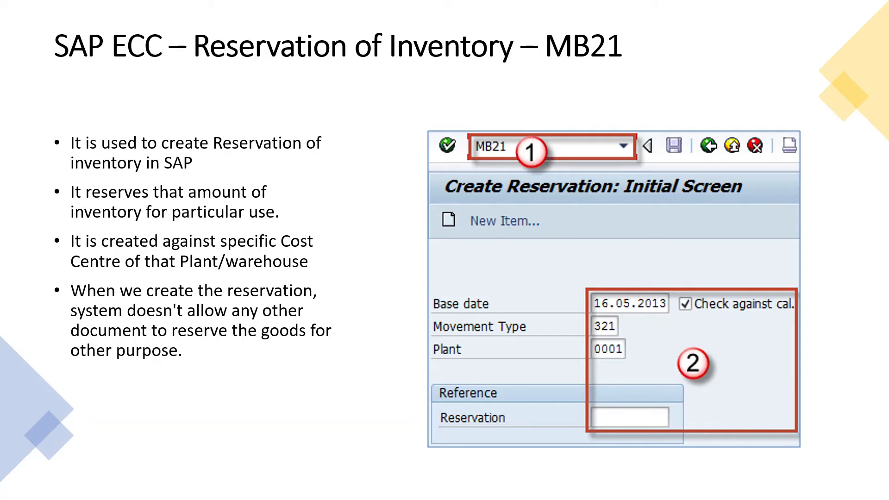
Advance past the MB21 overview slide in the presentation
{"action": "key", "text": "right"}
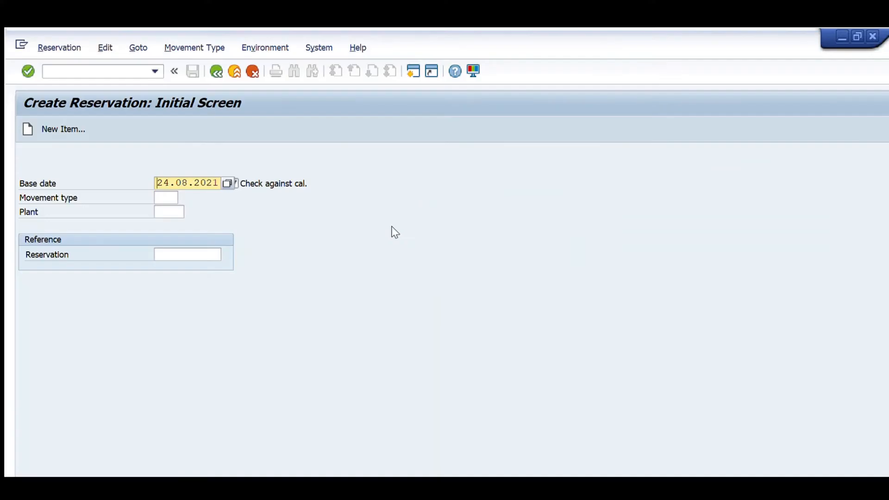
{"action": "mouse_move", "coordinate": [244, 181]}
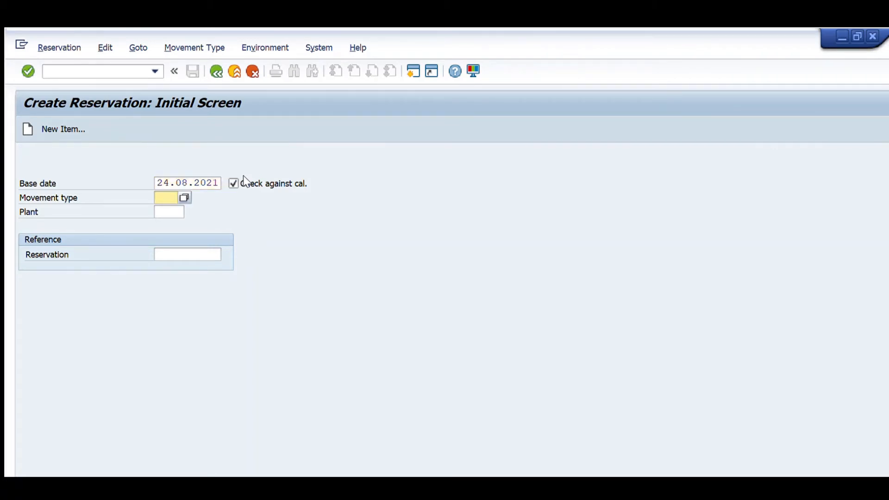
Enter movement type 201 and plant 3003 on the Create Reservation initial screen
{"action": "type", "text": "201"}
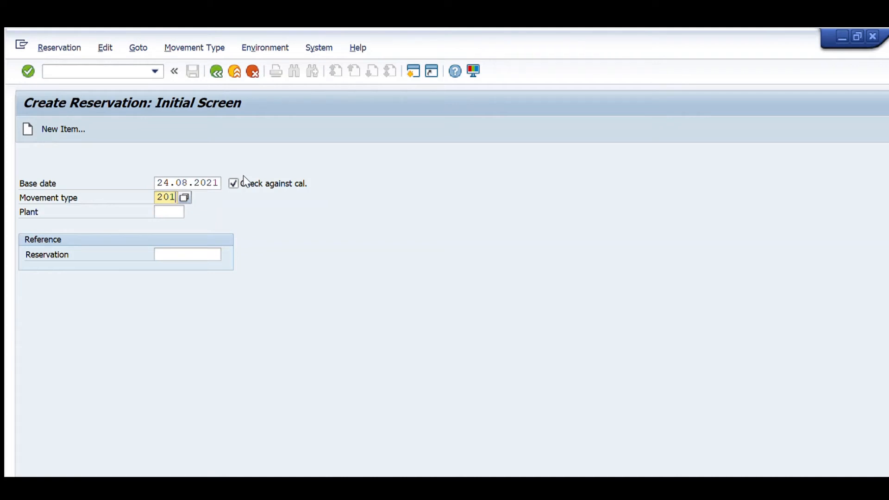
{"action": "left_click", "coordinate": [169, 211]}
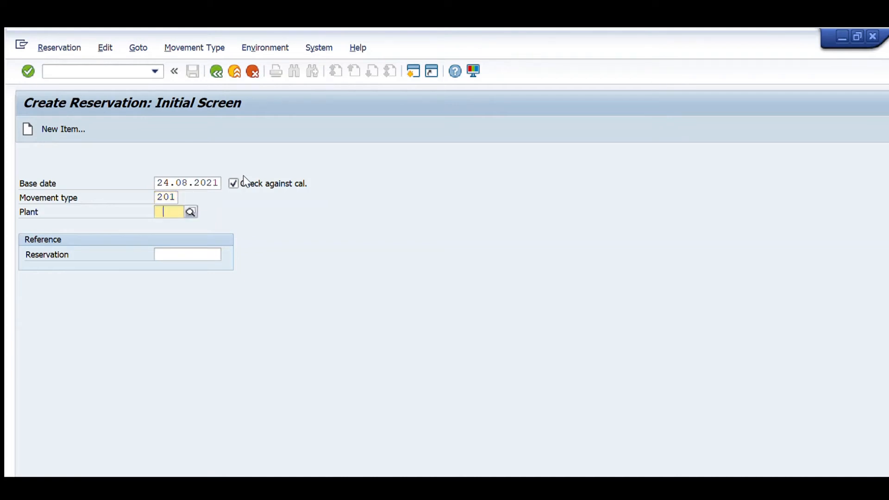
{"action": "type", "text": "3003"}
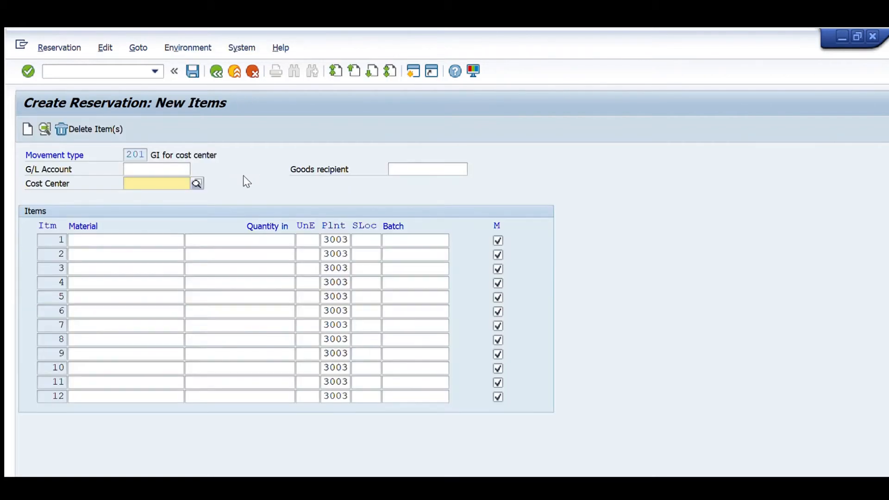
{"action": "left_click", "coordinate": [156, 183]}
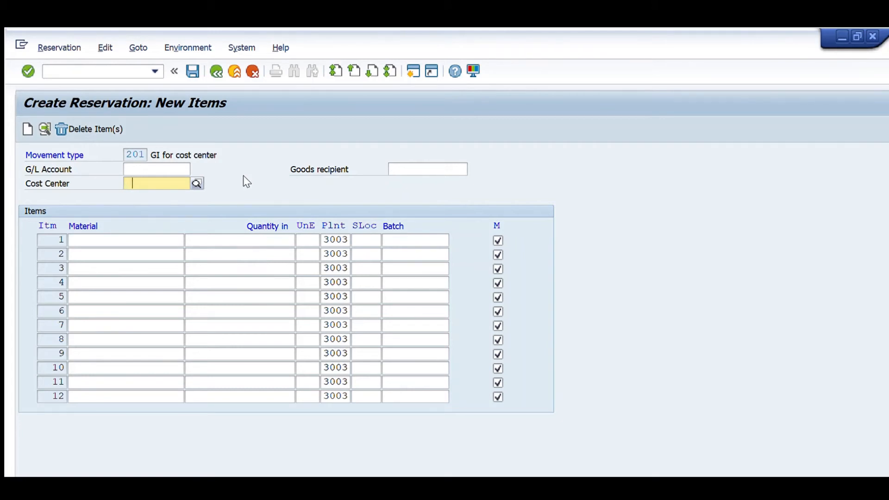
{"action": "type", "text": "7102023030"}
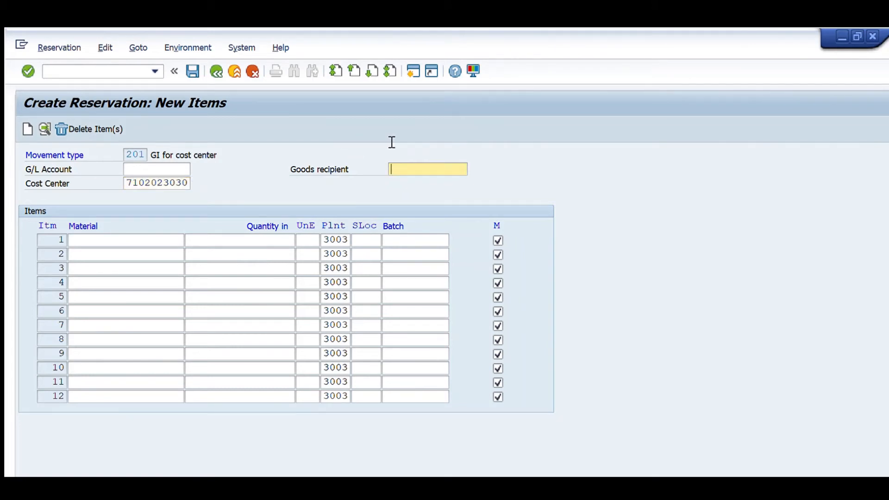
{"action": "type", "text": "ABC"}
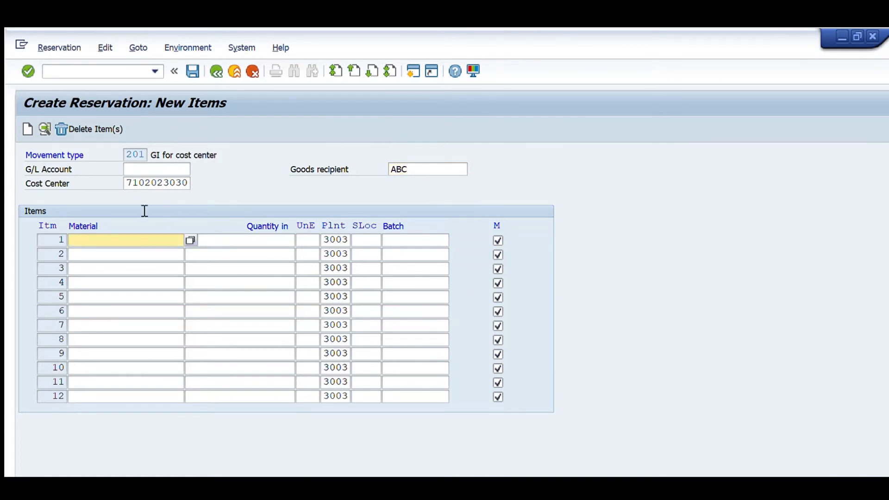
{"action": "type", "text": "436-000-075"}
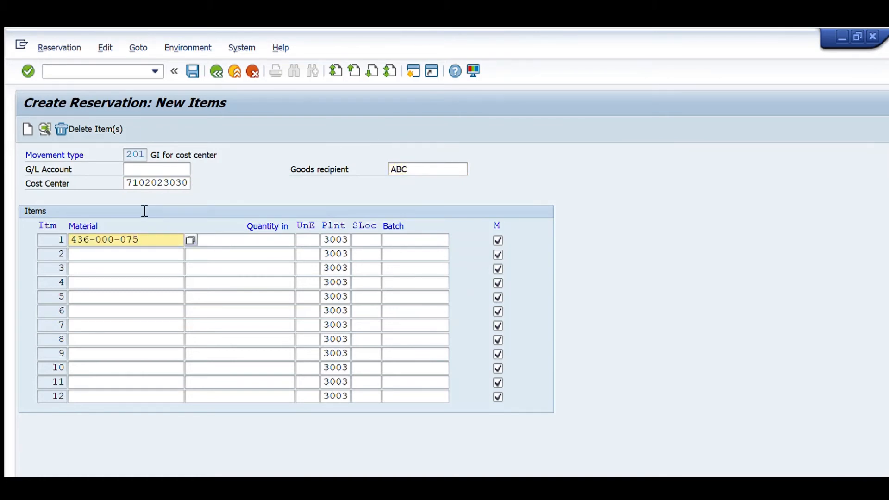
{"action": "left_click", "coordinate": [238, 239]}
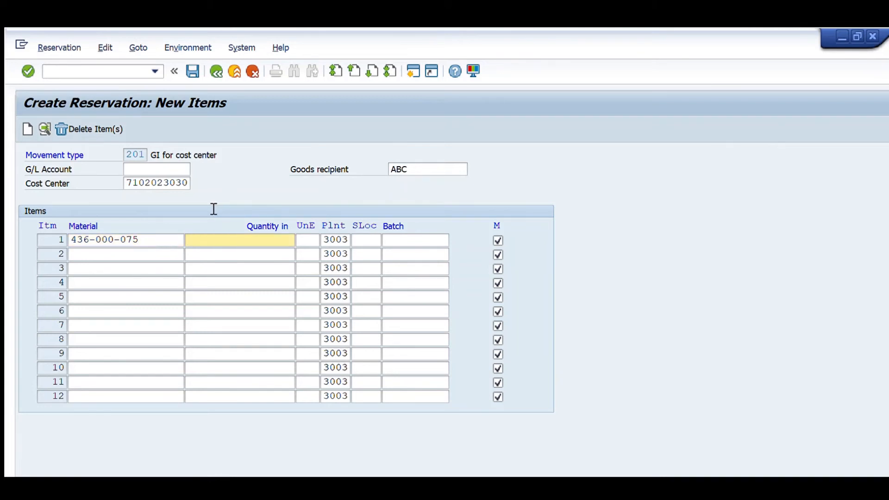
{"action": "type", "text": "5"}
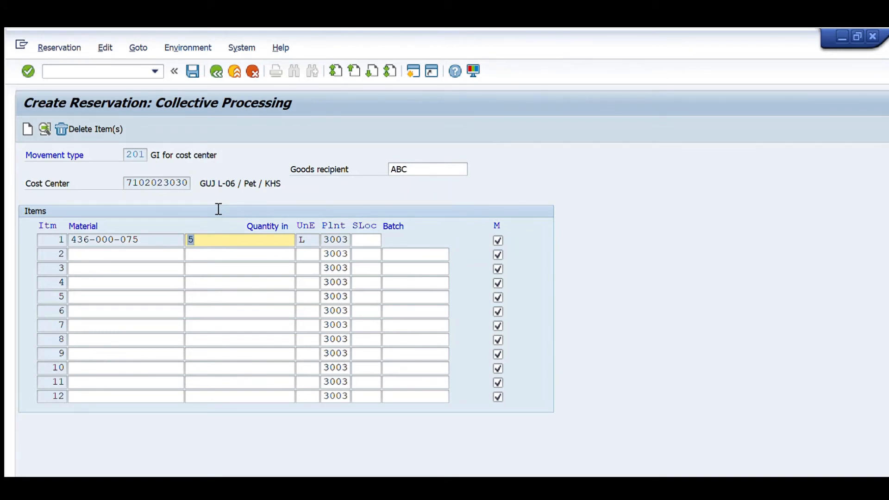
{"action": "mouse_move", "coordinate": [272, 149]}
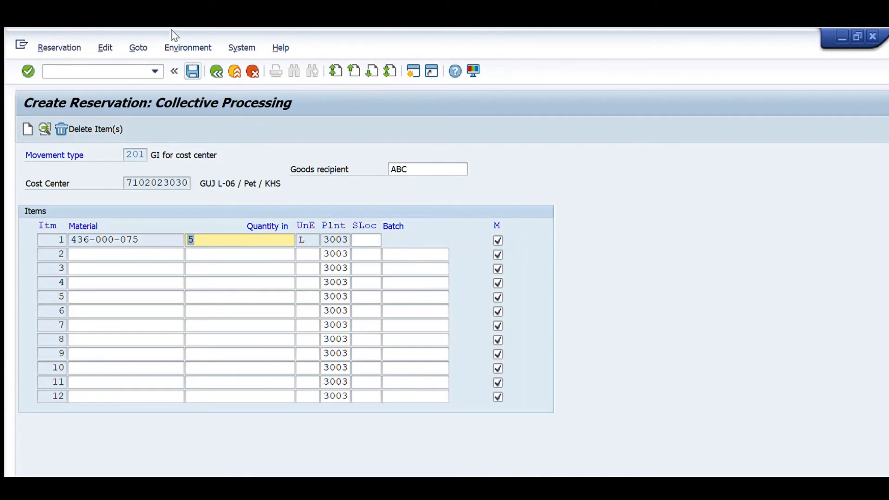
{"action": "mouse_move", "coordinate": [179, 43]}
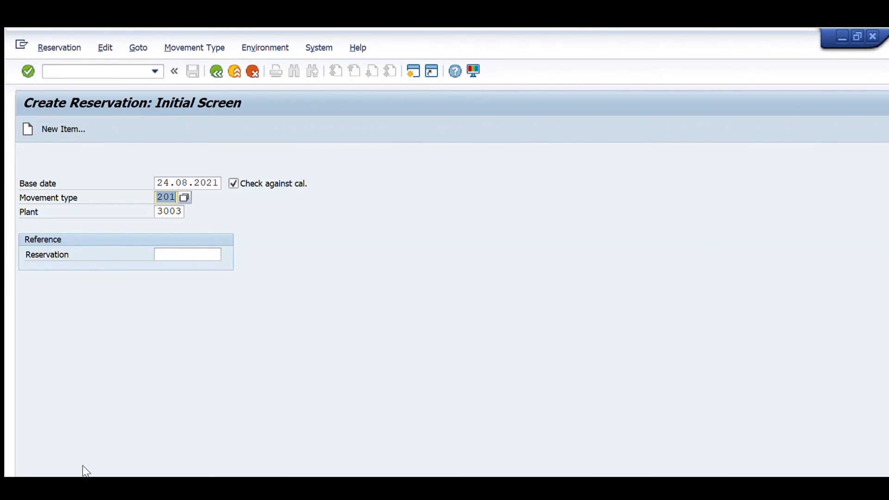
{"action": "mouse_move", "coordinate": [141, 461]}
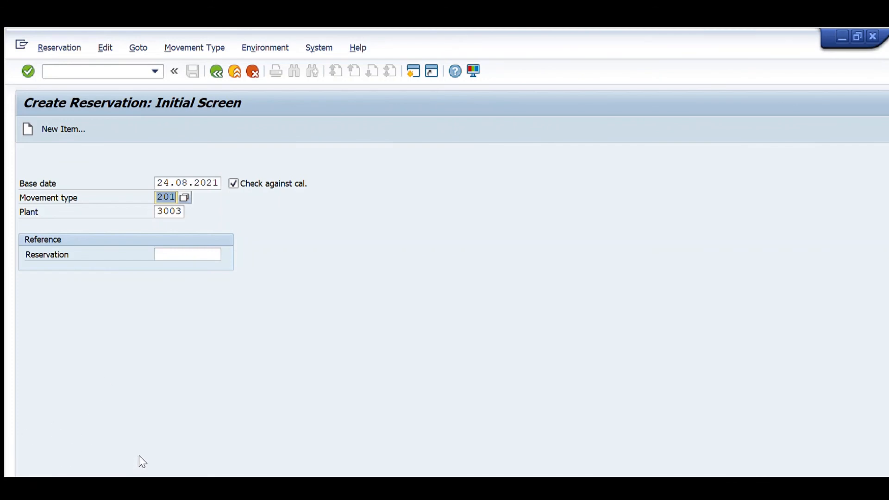
{"action": "mouse_move", "coordinate": [94, 472]}
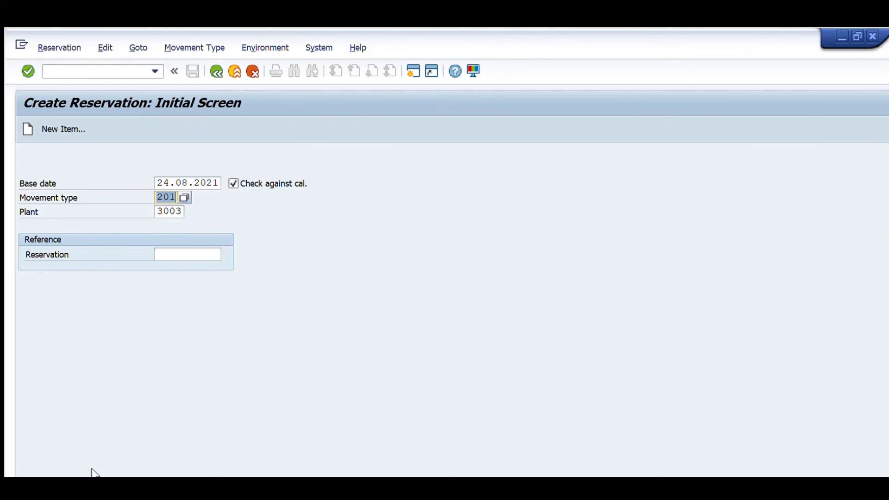
{"action": "mouse_move", "coordinate": [758, 229]}
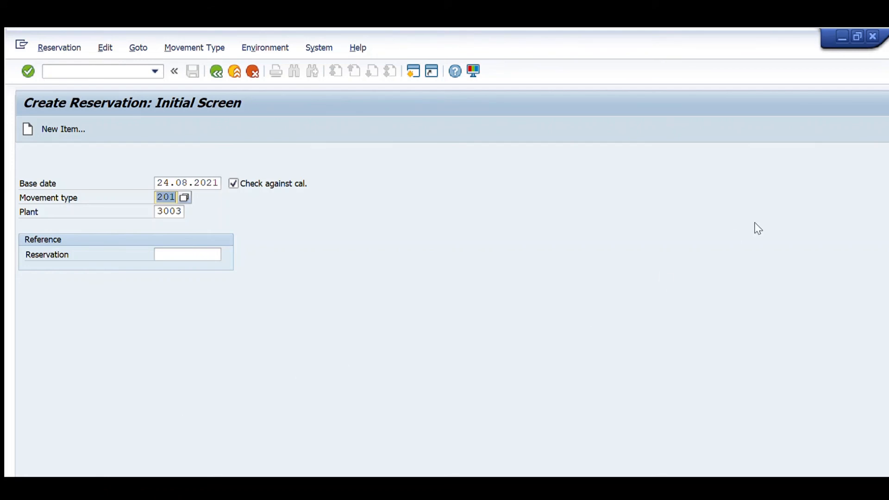